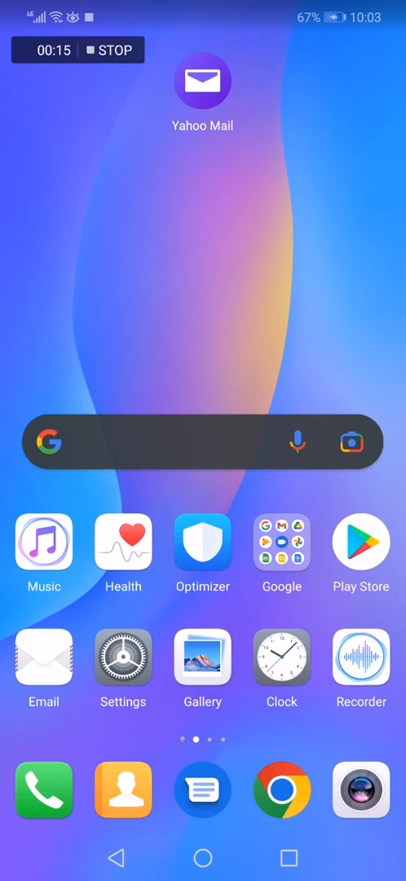
Launch the Yahoo Mail app from the Android home screen, bringing up its PIN pad
click(202, 80)
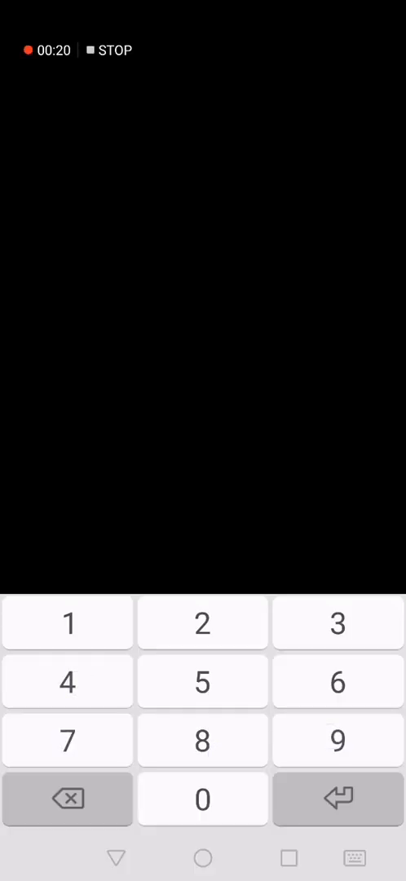
click(203, 740)
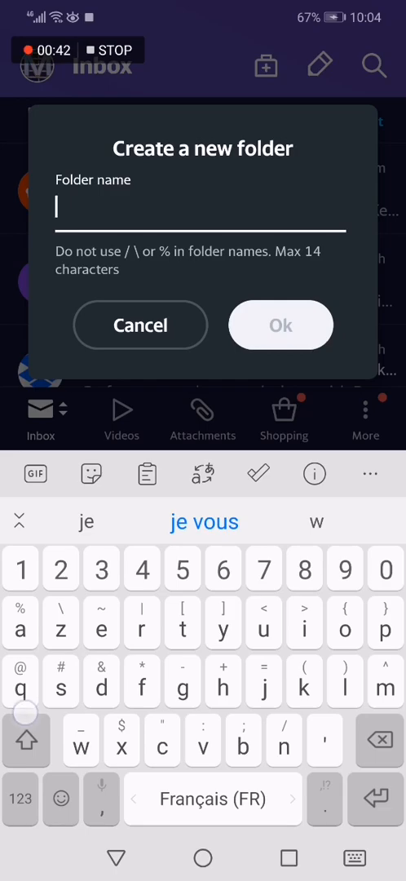
Enter 'test' as the new folder's name in the Create a new folder dialog
text(test)
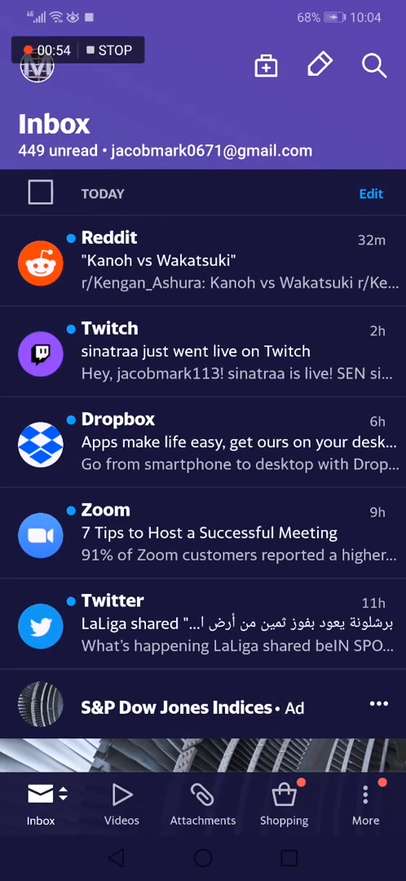
scroll(down, 3)
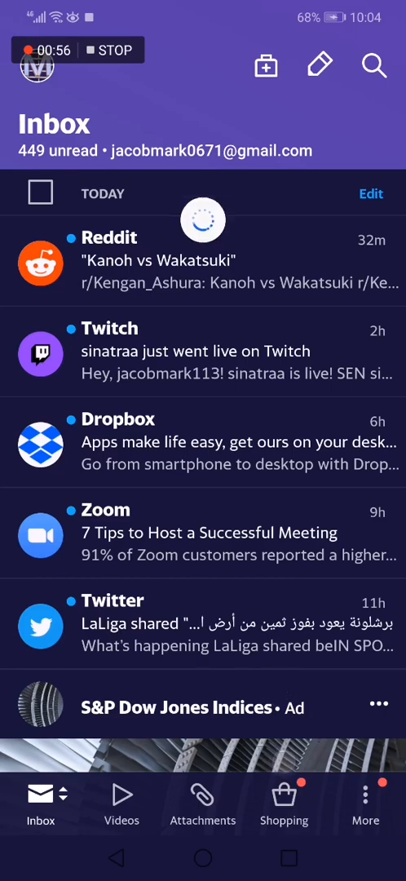